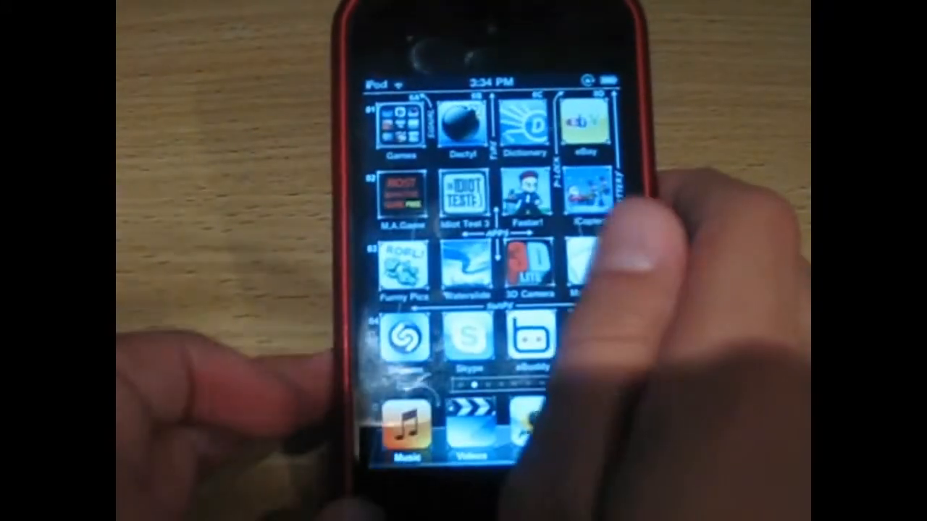
pyautogui.hscroll(-3)
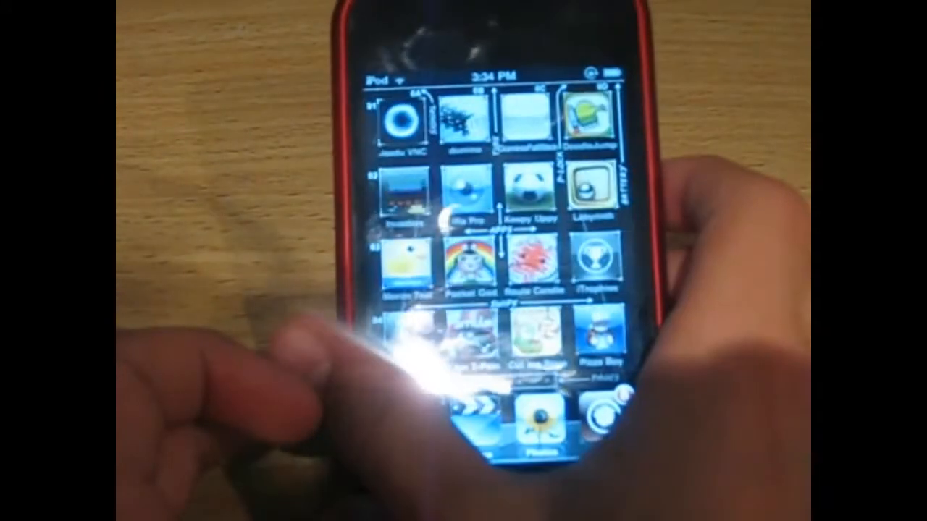